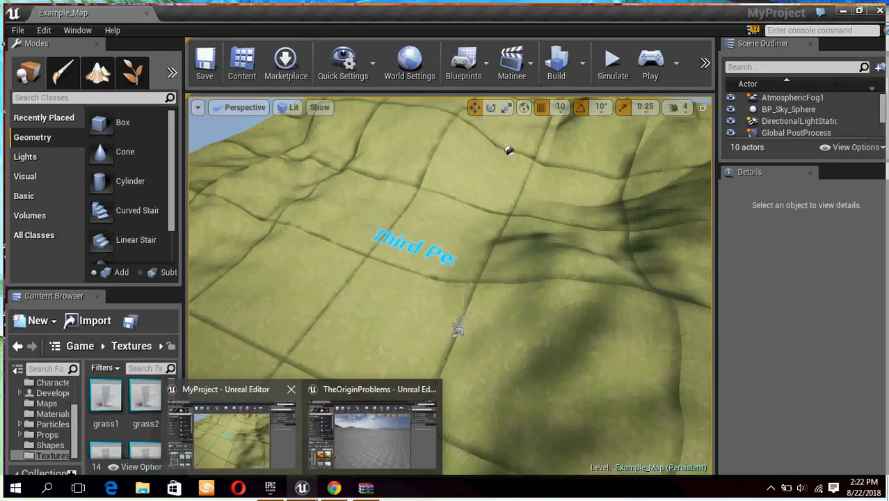
- Bring the TheOriginProblems editor with the grey checkered landscape to the front
{"action": "left_click", "coordinate": [371, 431]}
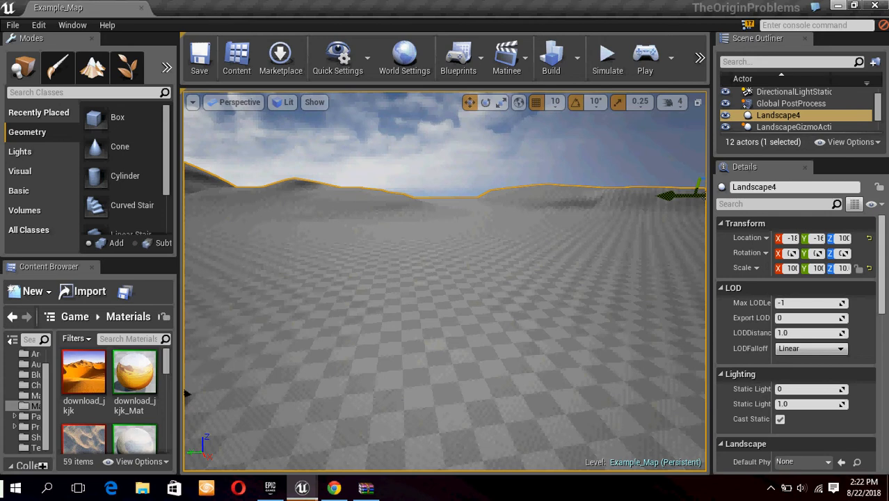
{"action": "left_click", "coordinate": [782, 103]}
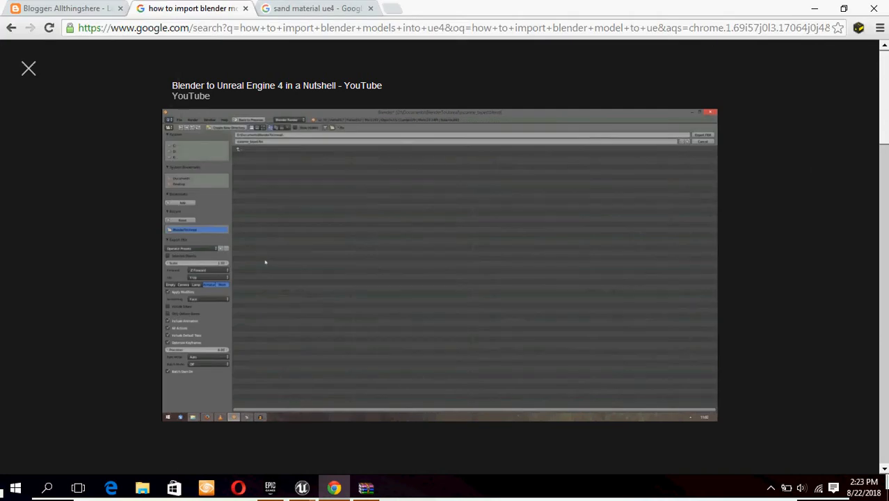
- Show video results for 'sand material ue4', then start a fresh browser tab
{"action": "left_click", "coordinate": [317, 8]}
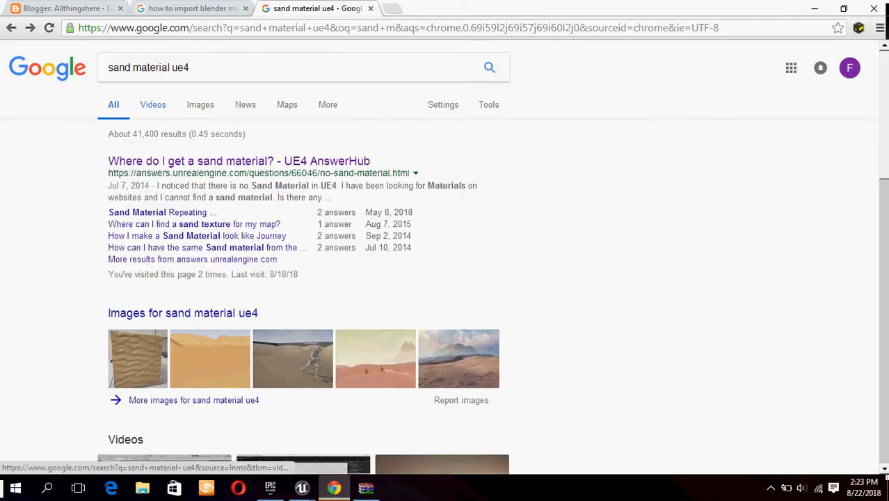
{"action": "left_click", "coordinate": [153, 104]}
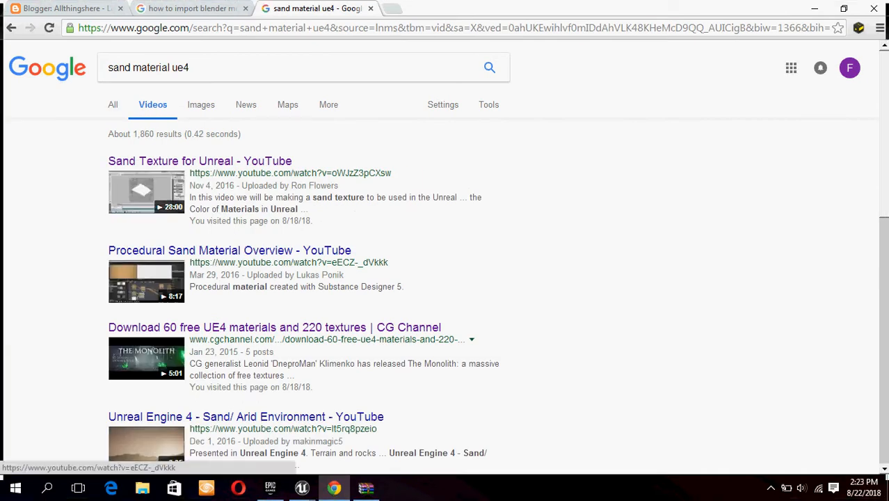
{"action": "left_click", "coordinate": [393, 8]}
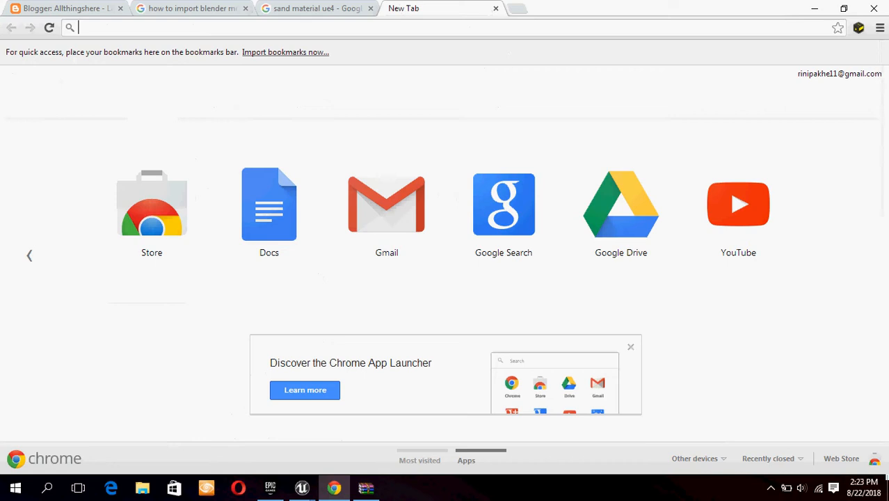
- Search Google for 'wavy sand' and look through the image results
{"action": "type", "text": "wav"}
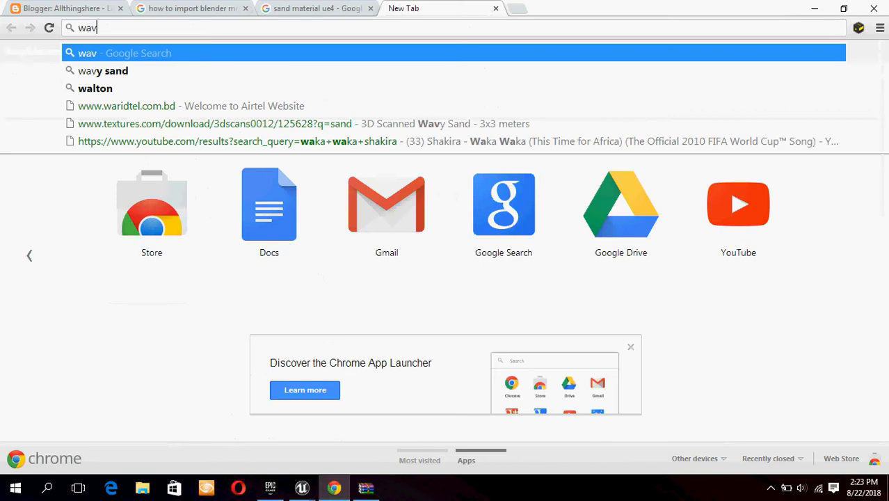
{"action": "type", "text": "y sand"}
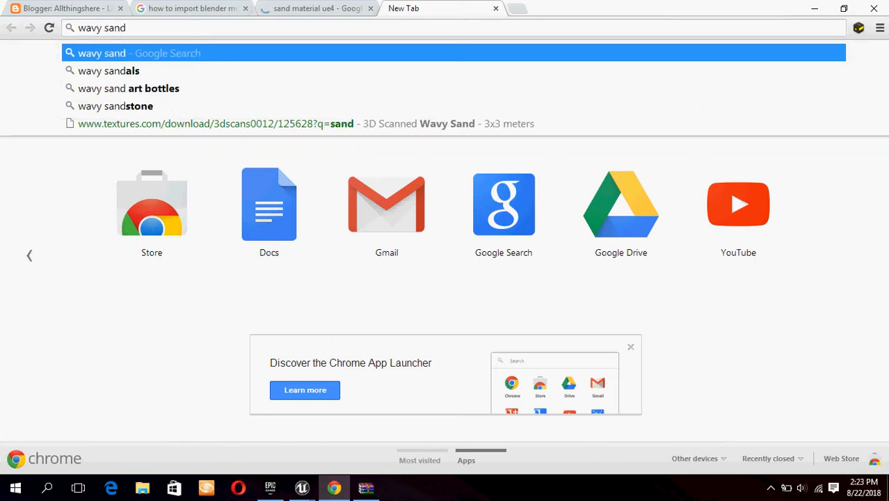
{"action": "key", "text": "Return"}
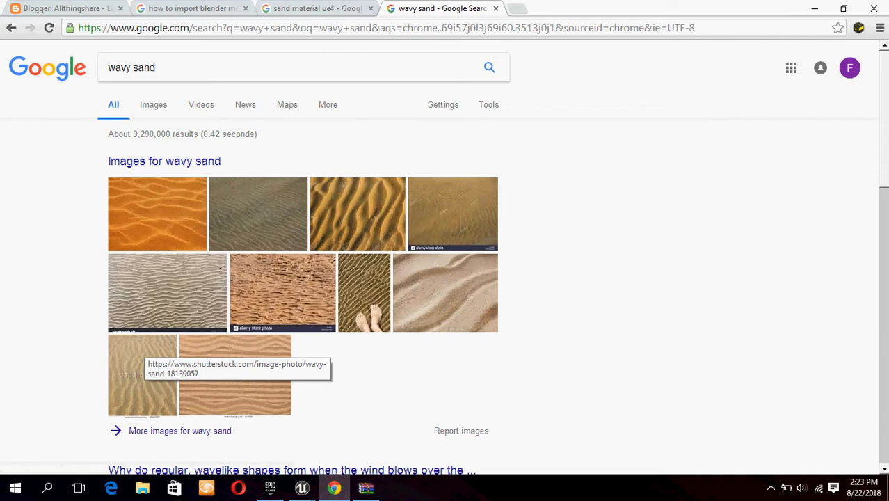
{"action": "scroll", "scroll_direction": "down", "scroll_amount": 3}
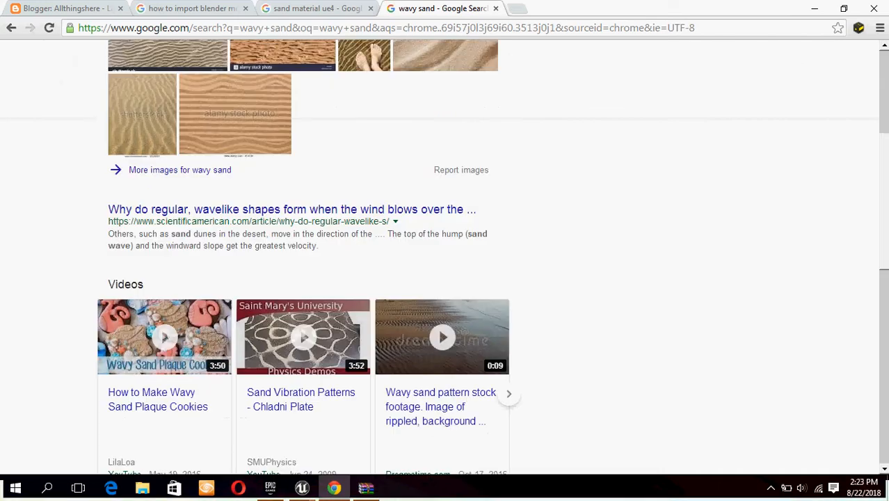
{"action": "scroll", "scroll_direction": "up", "scroll_amount": 3}
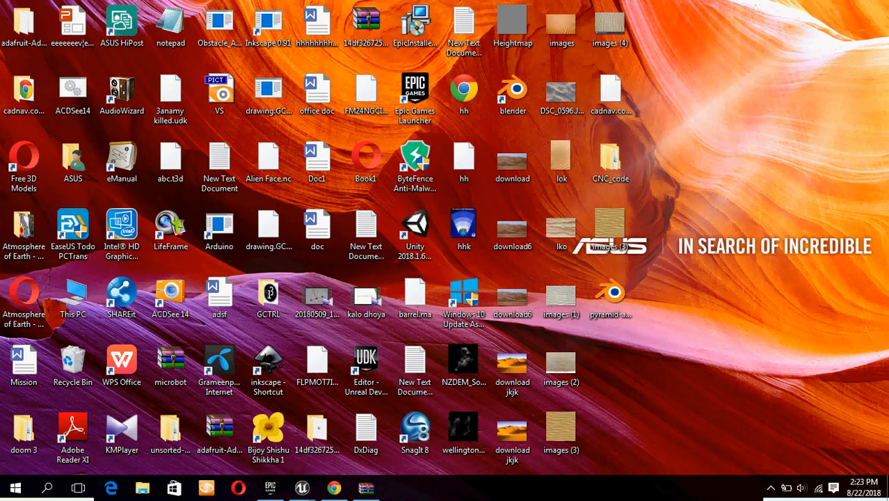
- Select the downloaded 'images (3)' sand photo on the desktop and bring up its actions
{"action": "left_click", "coordinate": [560, 430]}
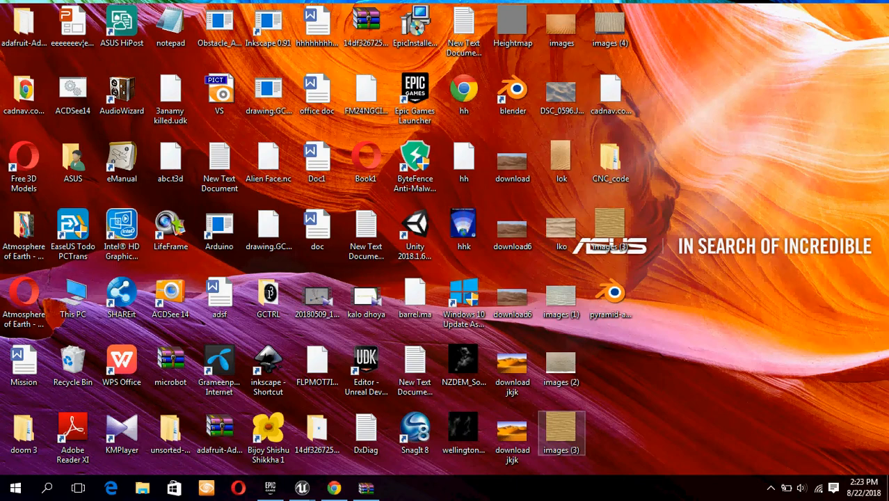
{"action": "right_click", "coordinate": [562, 431]}
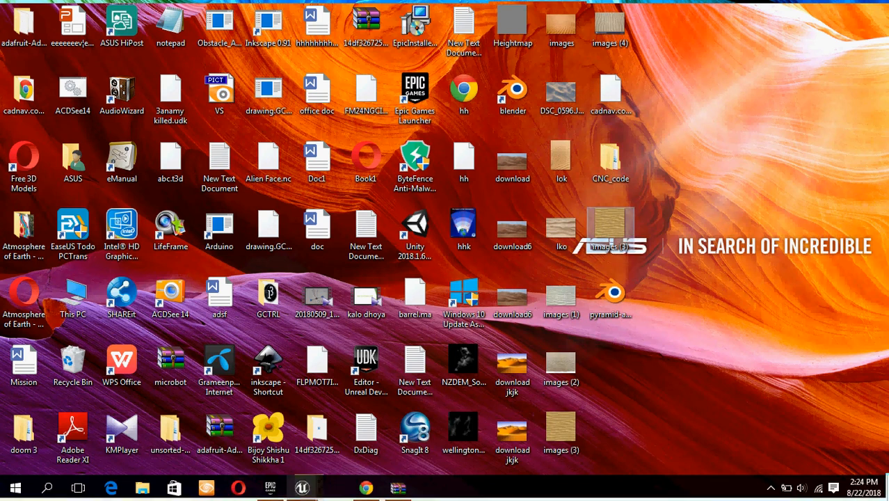
{"action": "mouse_move", "coordinate": [302, 486]}
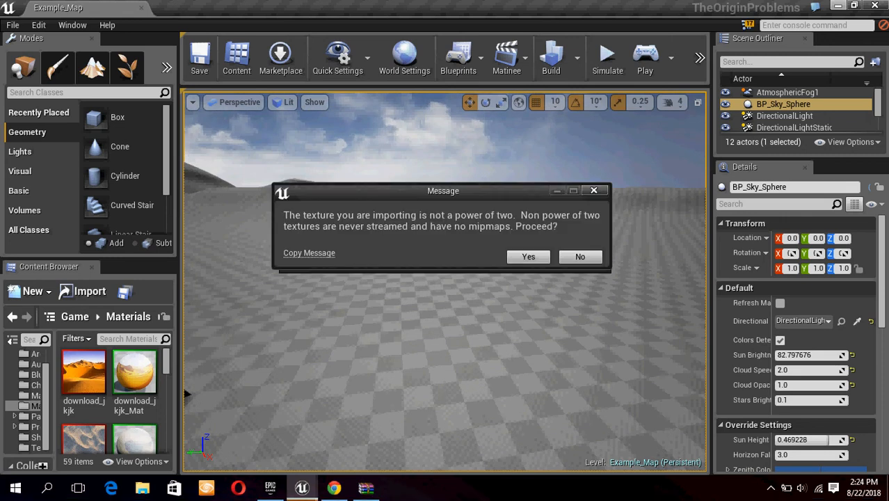
- Accept the non-power-of-two warning so the sand photo imports into the Materials folder
{"action": "left_click", "coordinate": [528, 256]}
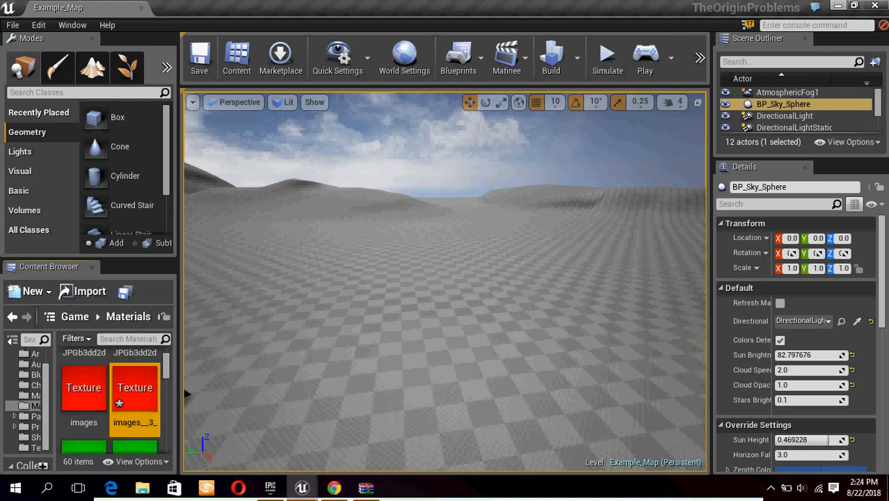
{"action": "mouse_move", "coordinate": [83, 387]}
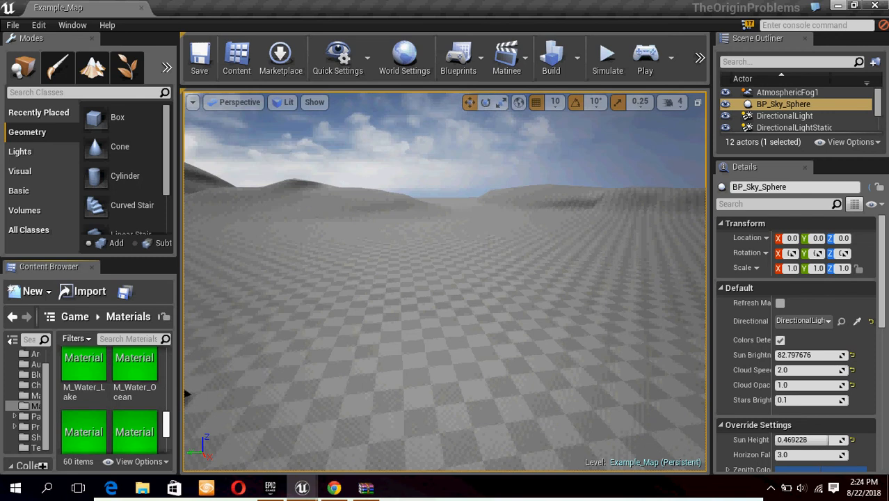
{"action": "scroll", "scroll_direction": "down", "scroll_amount": 3}
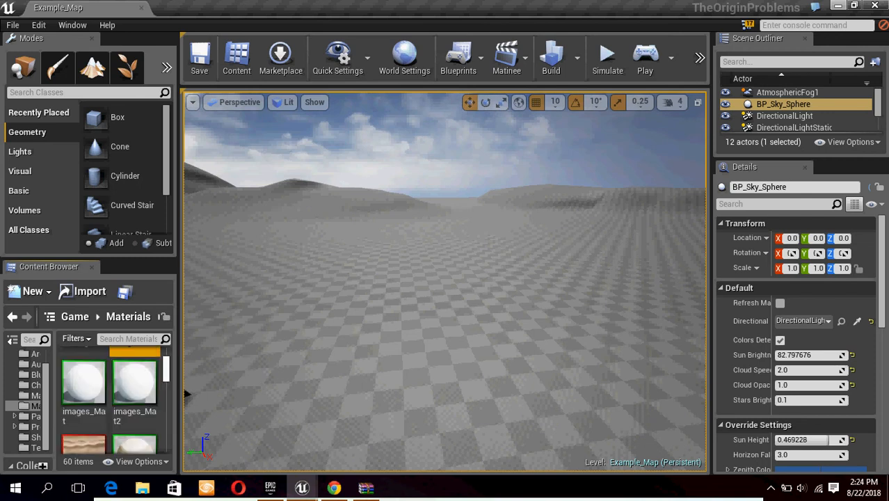
{"action": "scroll", "scroll_direction": "down", "scroll_amount": 3}
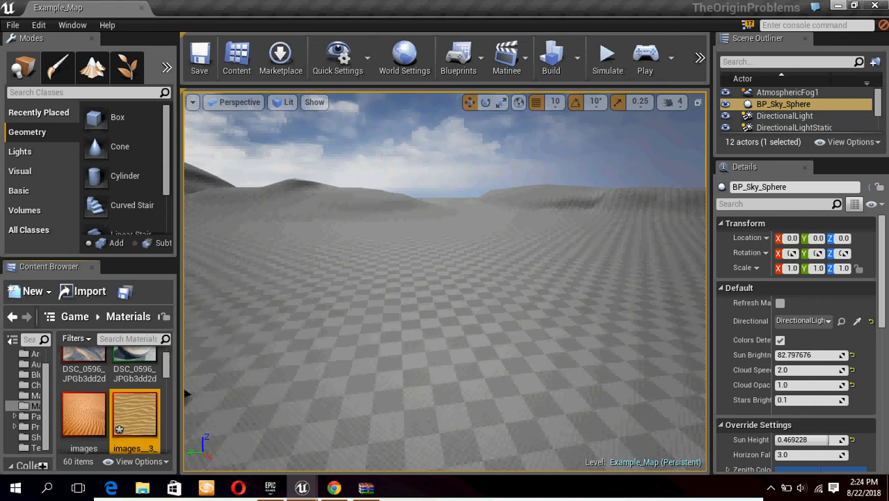
- Drag the images_3 wavy sand texture onto the landscape in the viewport
{"action": "left_click_drag", "start_coordinate": [133, 414], "coordinate": [305, 278]}
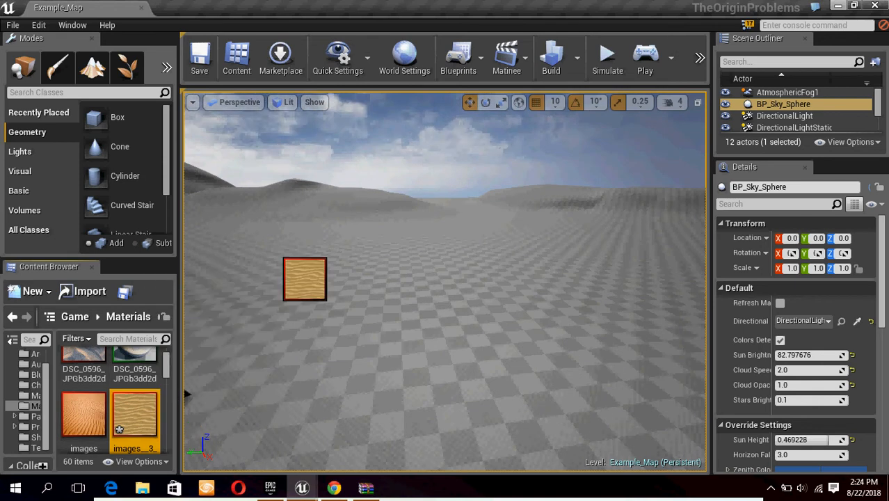
{"action": "left_click_drag", "start_coordinate": [304, 279], "coordinate": [470, 353]}
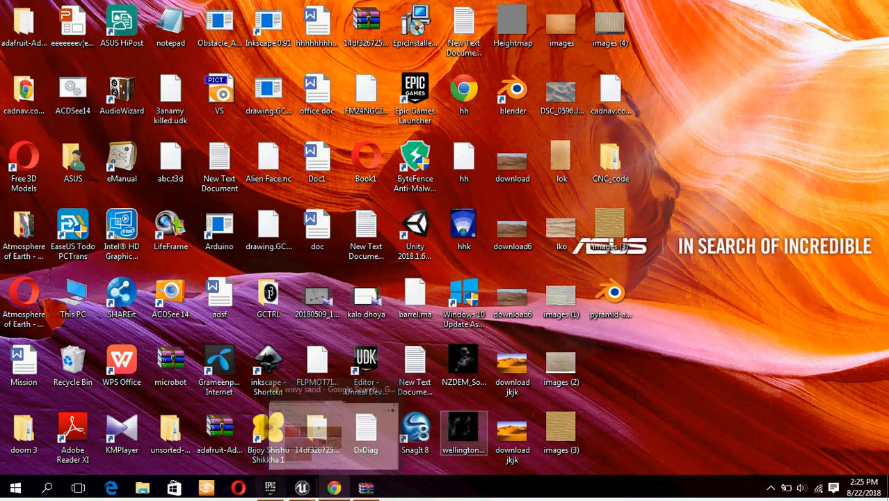
{"action": "left_click", "coordinate": [300, 487]}
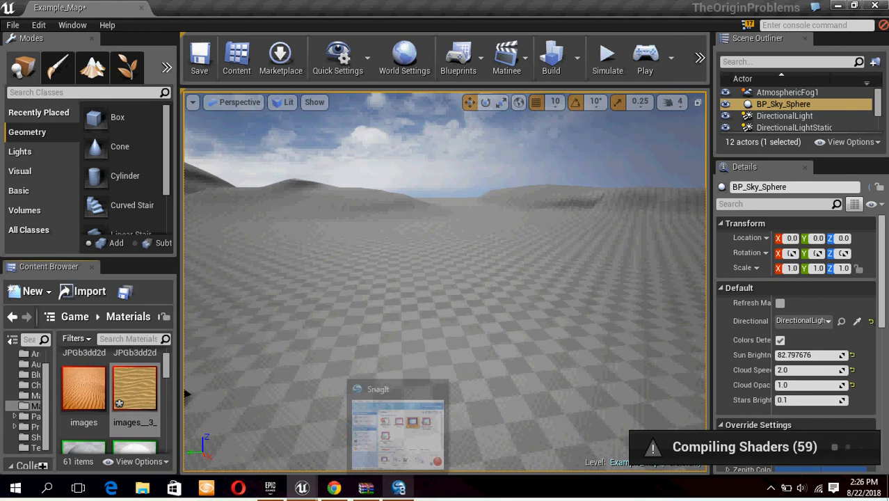
{"action": "mouse_move", "coordinate": [301, 487]}
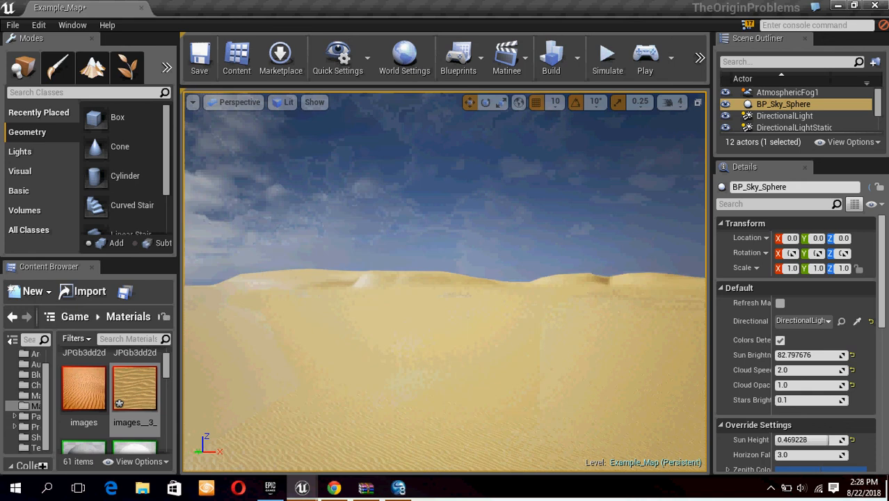
- Inspect the finished sand desert scene, then launch Snagit for a screen capture
{"action": "left_click", "coordinate": [612, 285]}
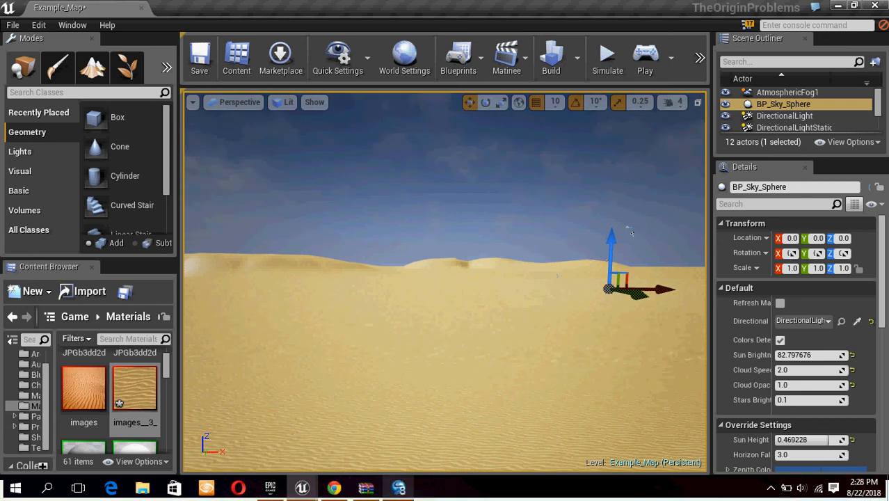
{"action": "mouse_move", "coordinate": [397, 487]}
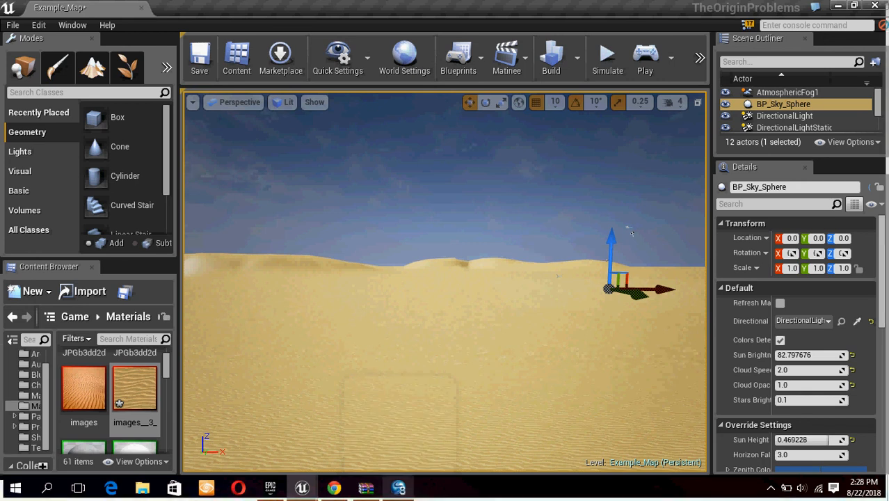
{"action": "left_click", "coordinate": [398, 486]}
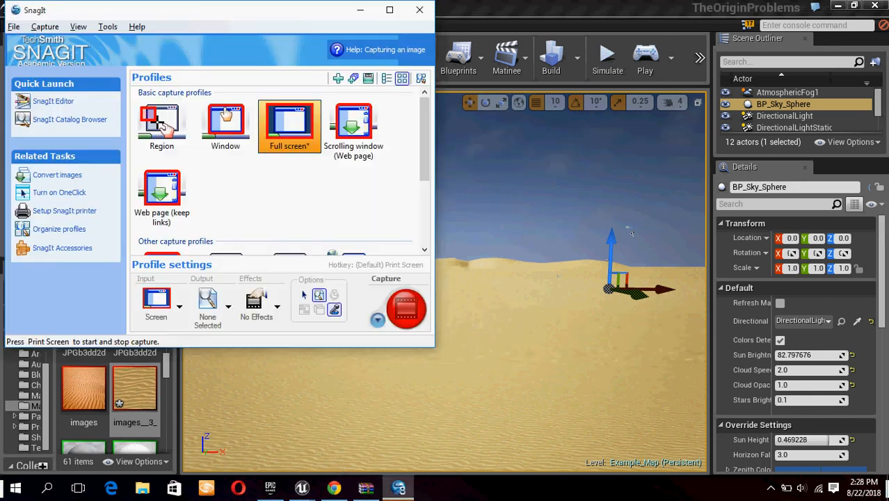